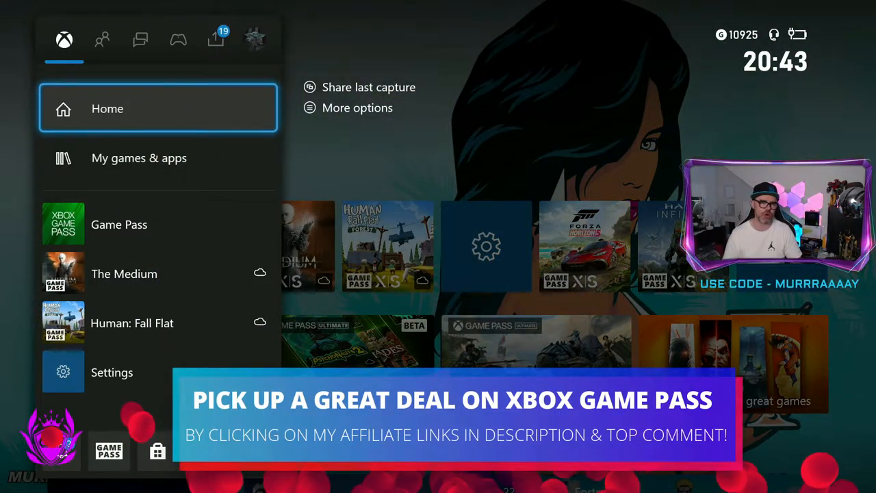
- Go from My games & apps through See all and Full library to the Xbox Game Pass collection
left_click(139, 157)
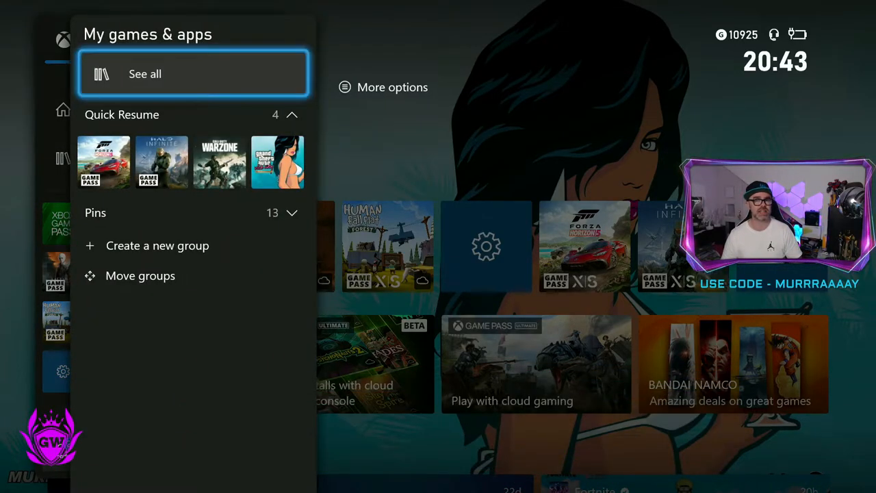
left_click(193, 73)
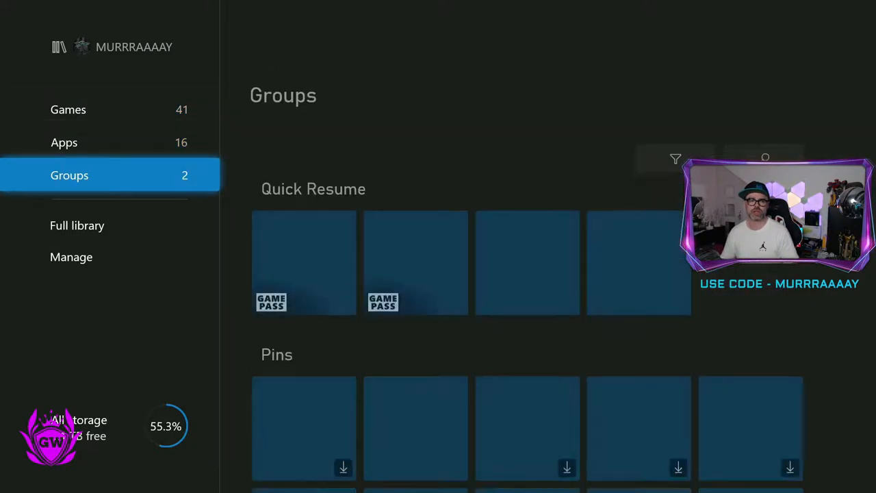
left_click(77, 225)
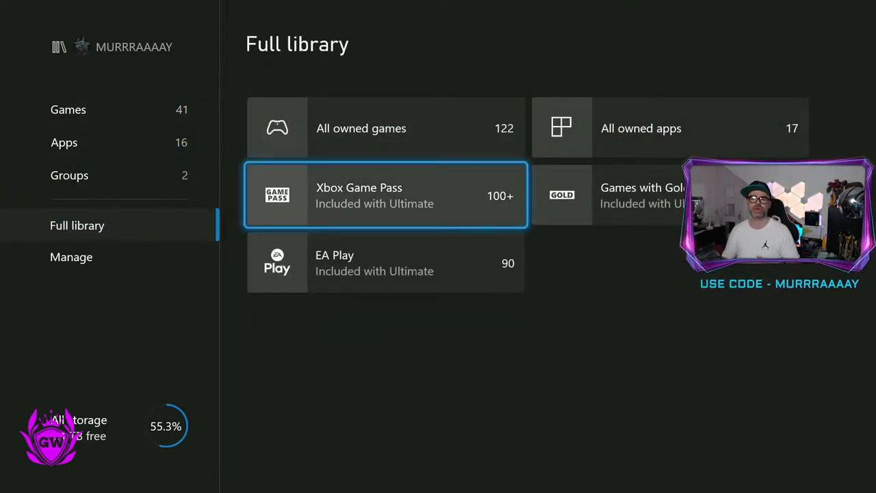
left_click(385, 196)
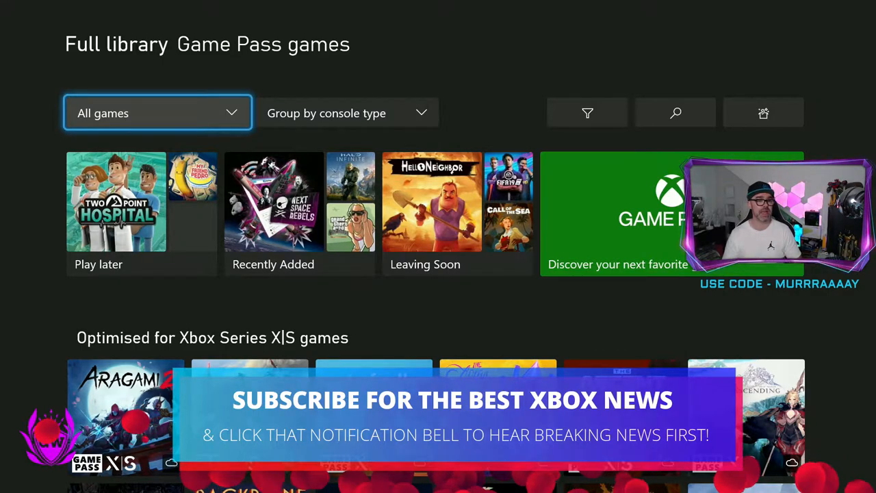
- Switch the All games filter to Cloud gaming and scroll down through the streamable titles
left_click(157, 113)
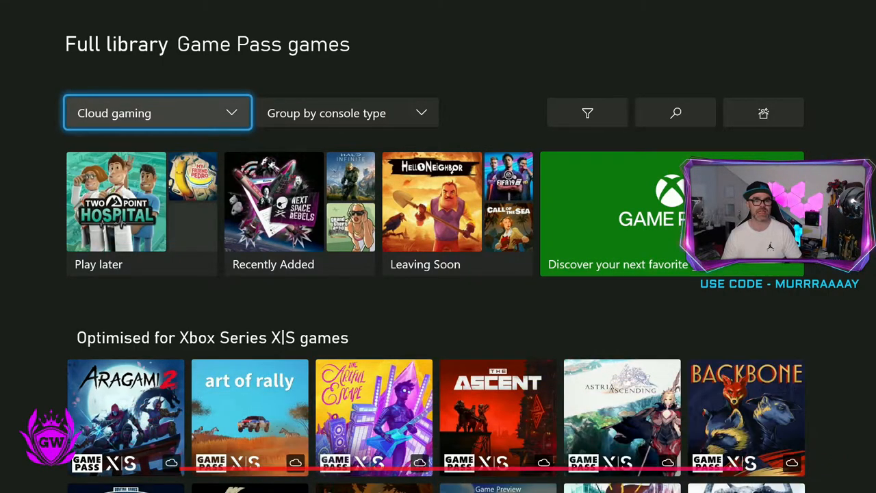
scroll("down", 3)
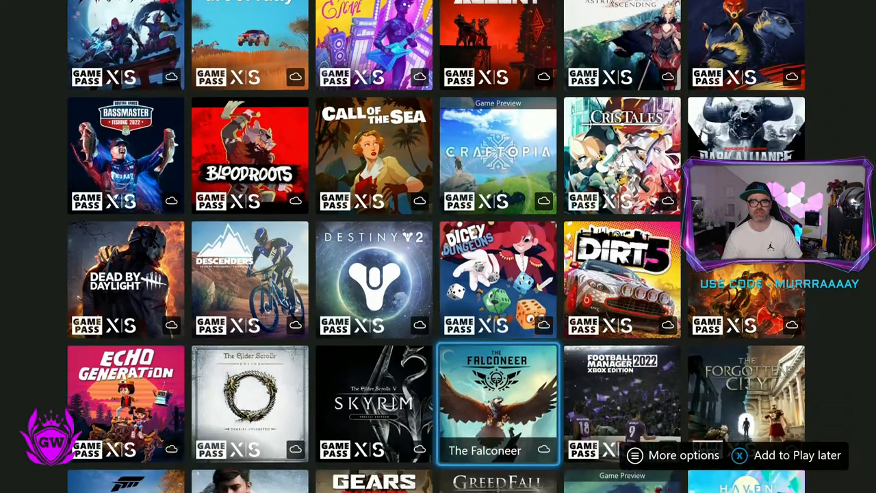
scroll("down", 3)
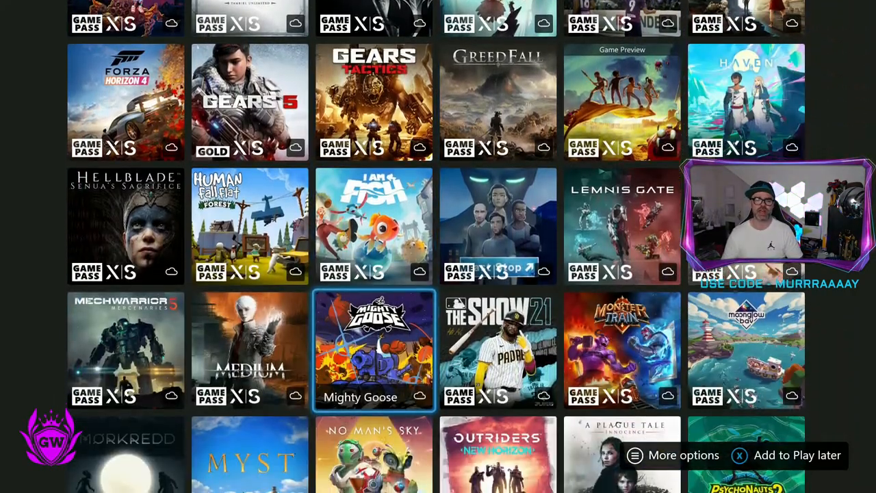